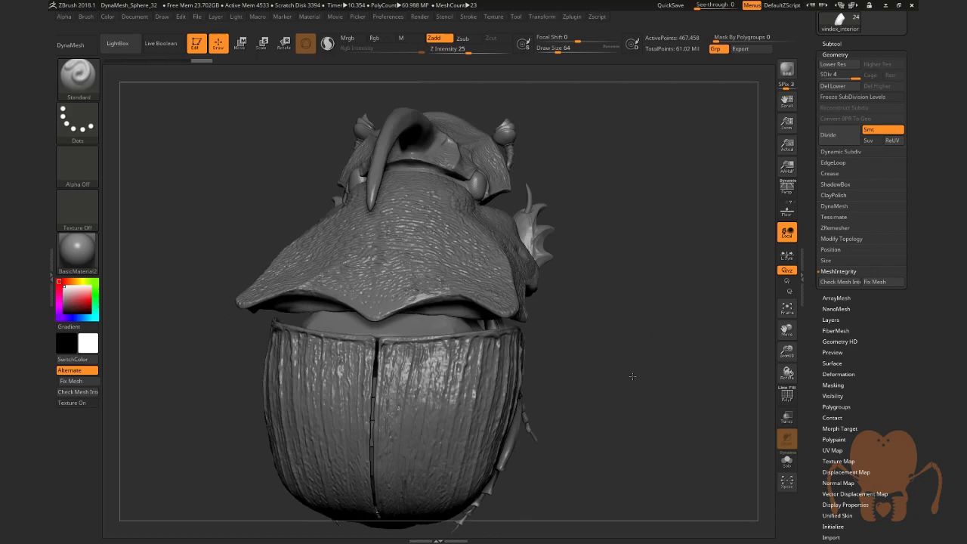
- Orbit the beetle to view its back, wing cases and underside against the reference photo
drag(632, 377, 710, 319)
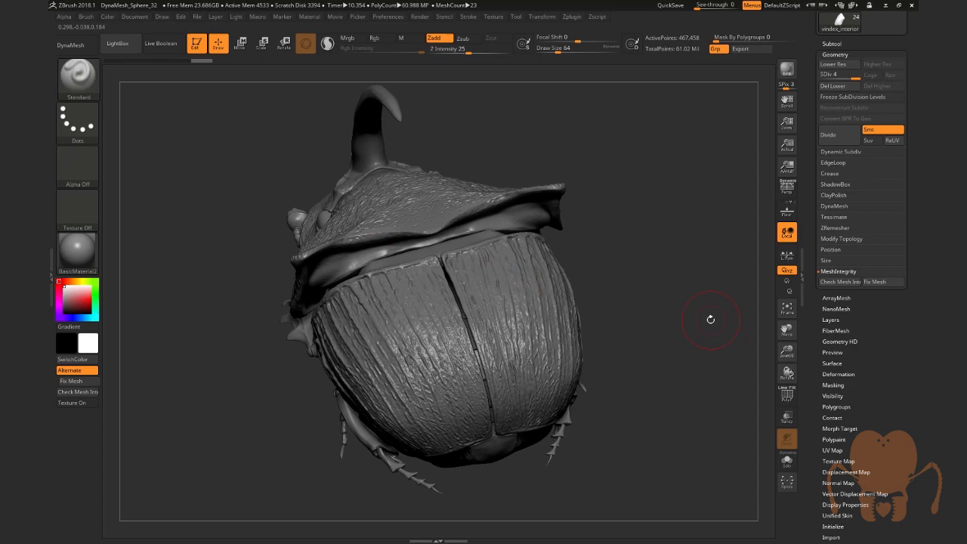
drag(710, 319, 435, 224)
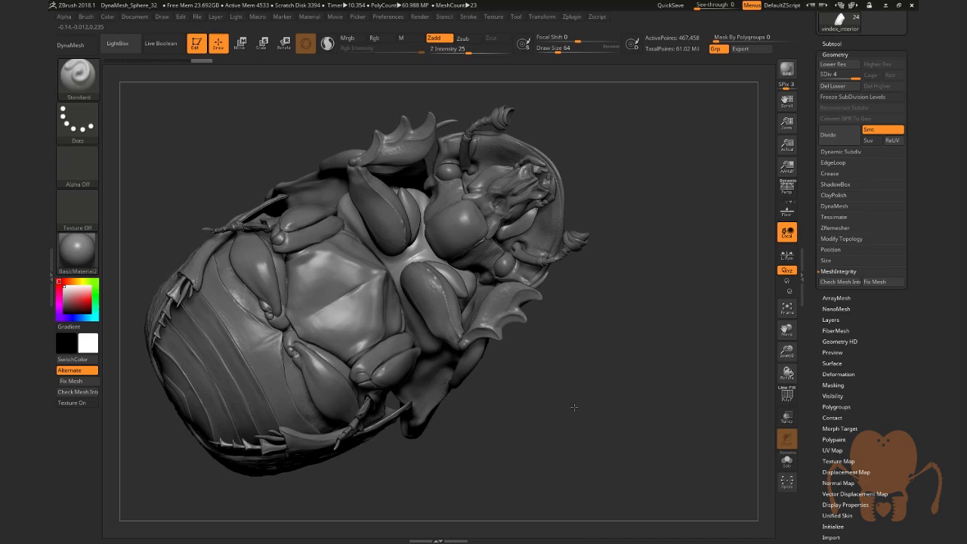
drag(574, 409, 593, 467)
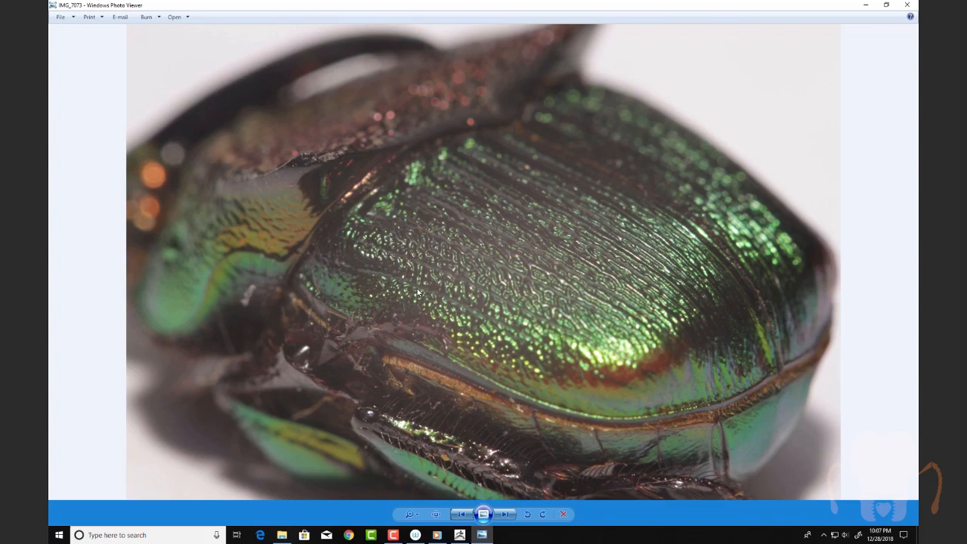
mouse_move(366, 259)
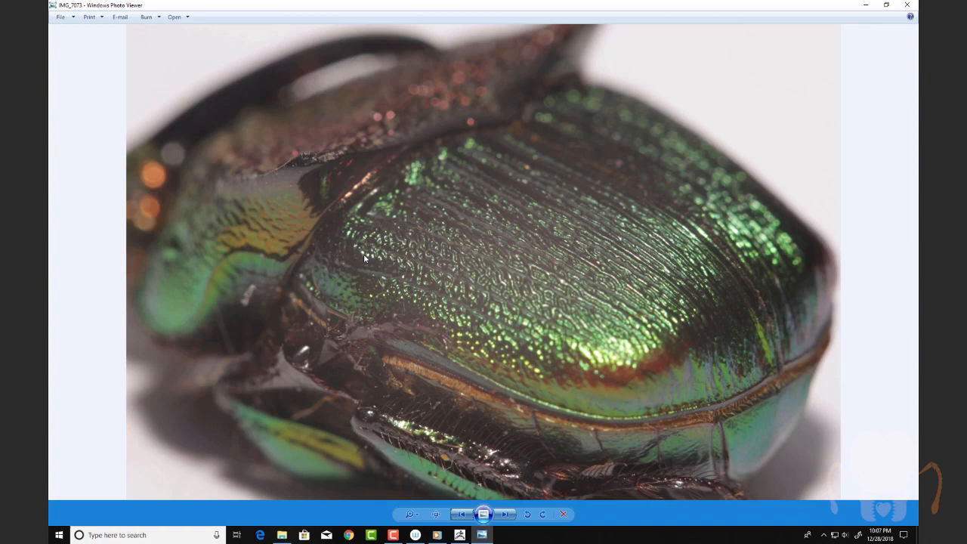
mouse_move(547, 270)
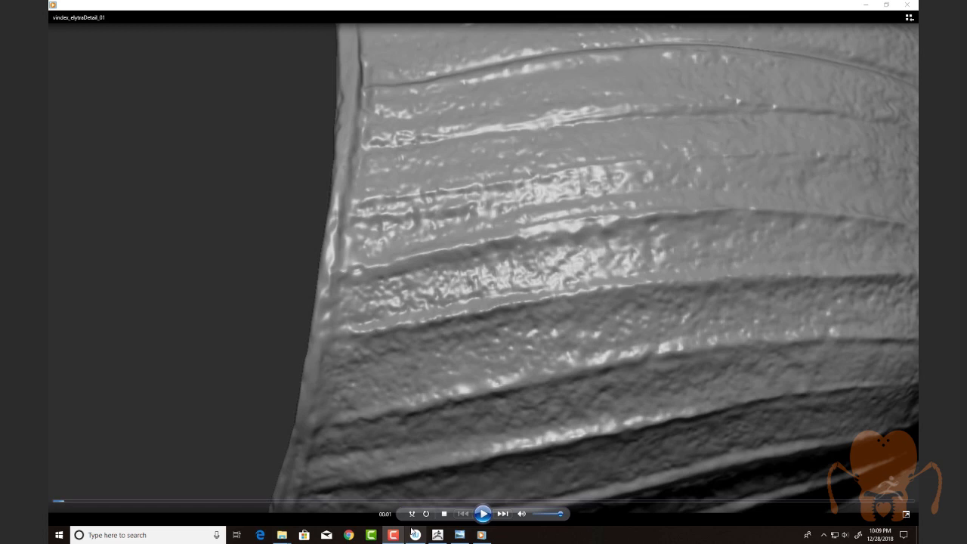
- Start playback of the elytra detail video showing the ridged wing-case sculpt
click(484, 514)
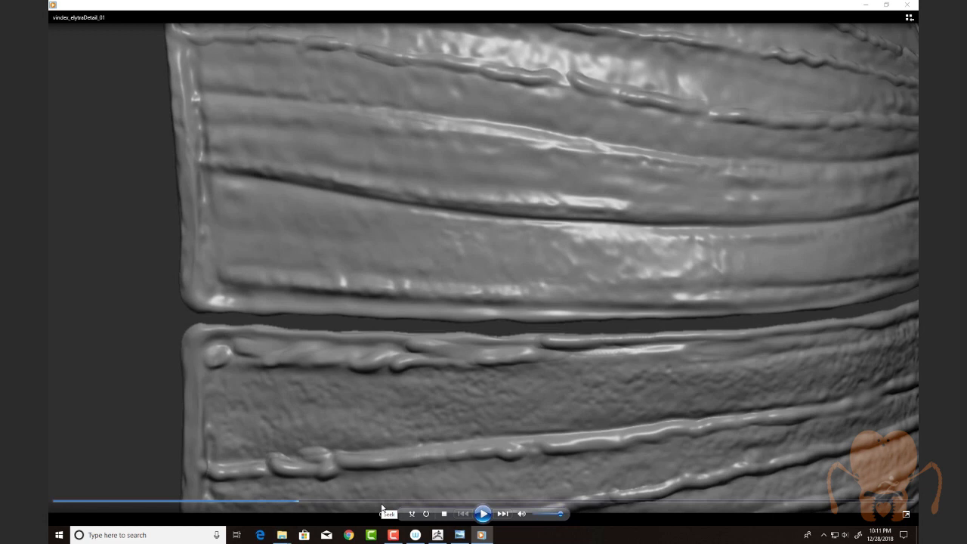
click(484, 512)
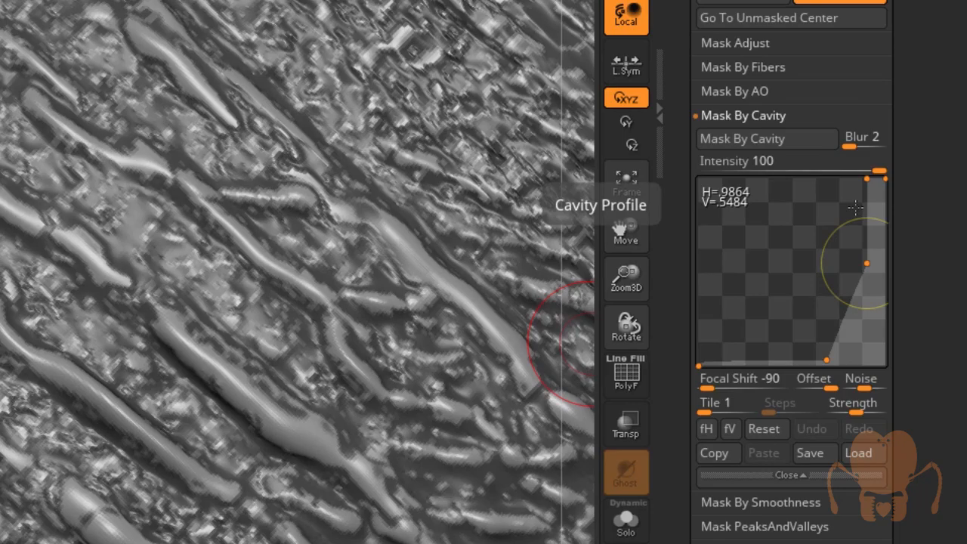
- Reshape the Mask By Cavity falloff curve for the ridged elytra surface
drag(868, 263, 868, 241)
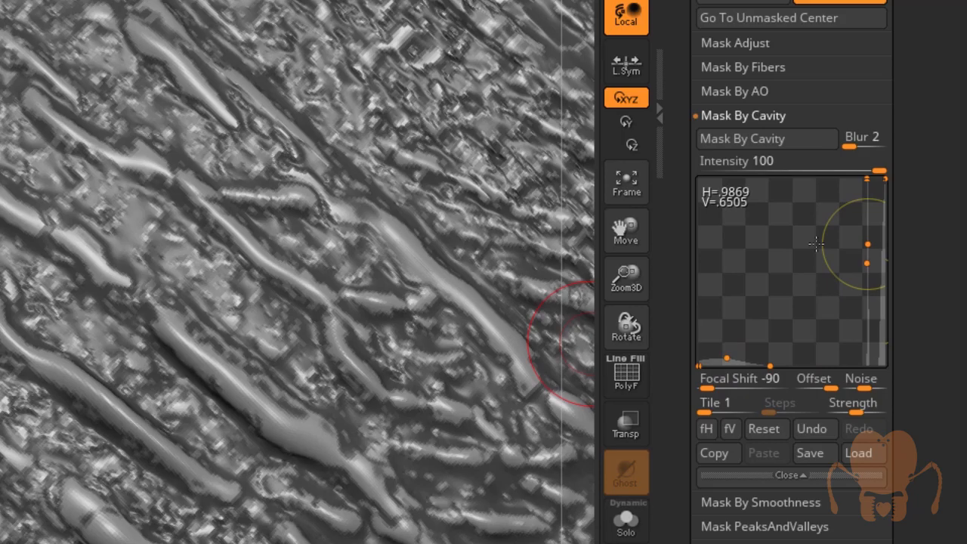
drag(815, 243, 798, 360)
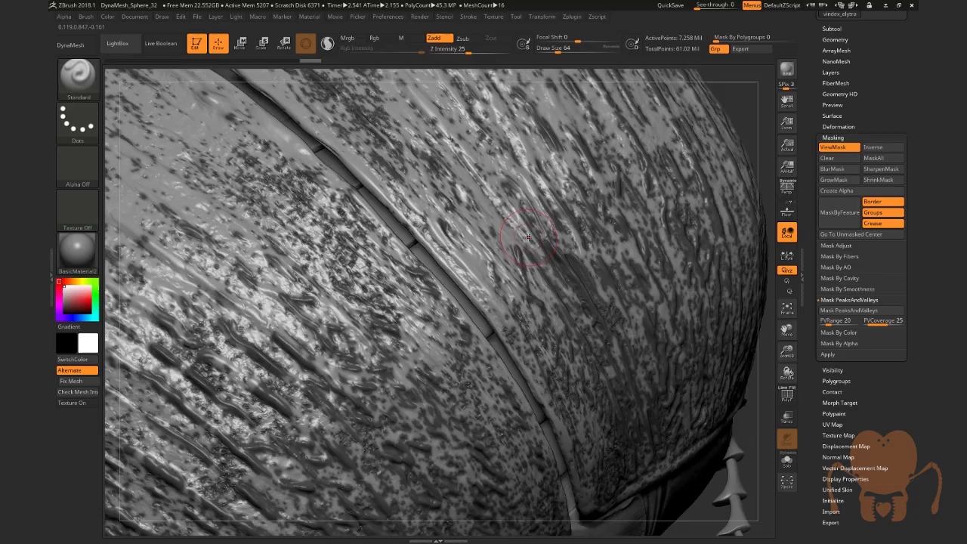
- Apply the cavity mask across the textured elytra so its crevices are masked
drag(529, 239, 351, 438)
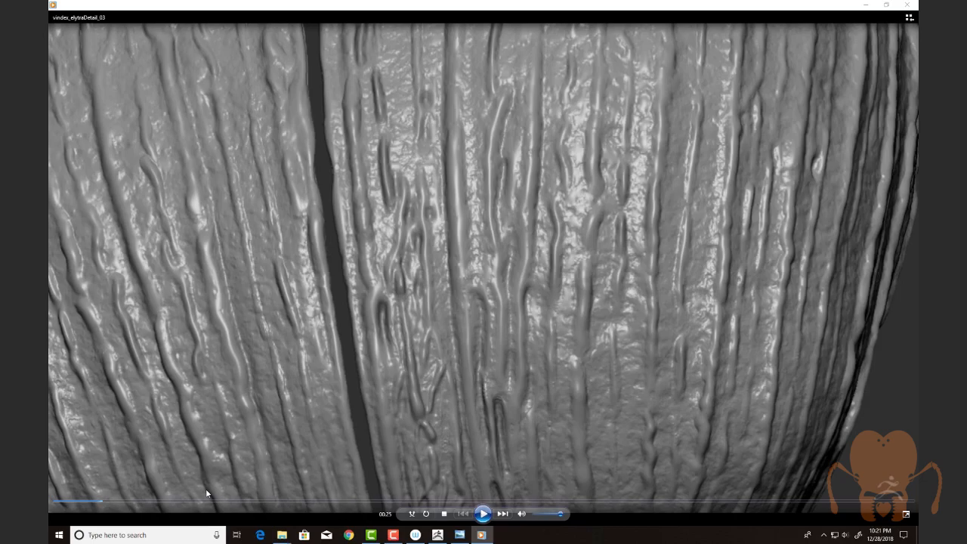
- Play the second elytraDetail clip to review the grooved wing covers
click(484, 514)
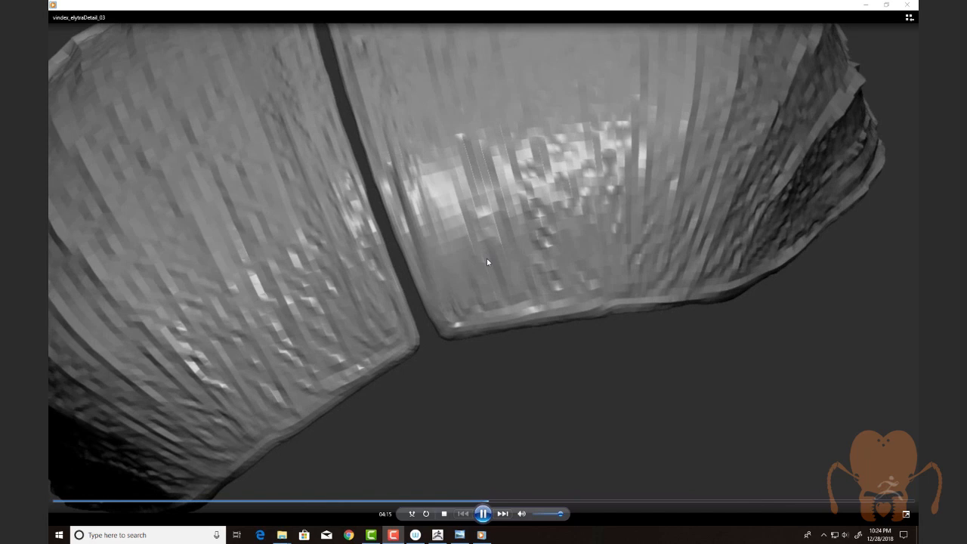
click(484, 514)
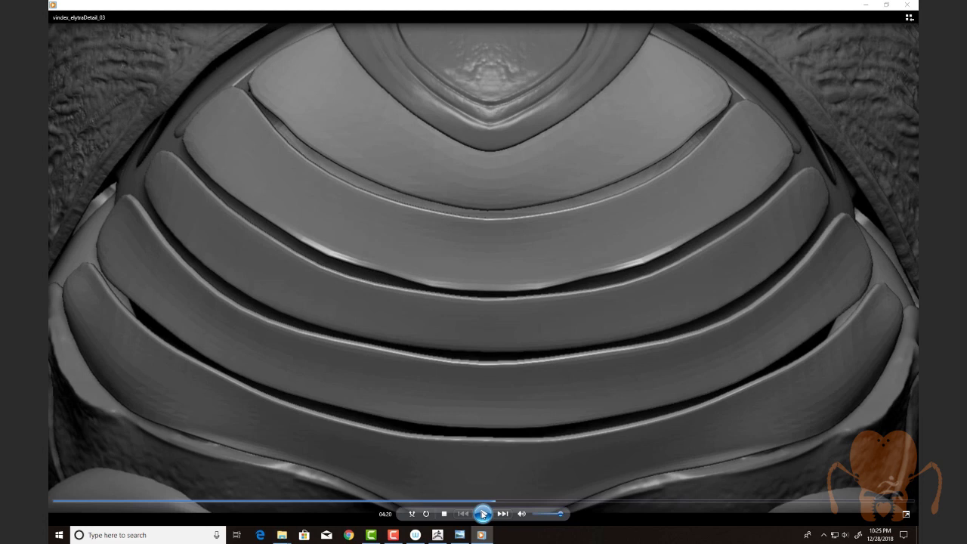
- Advance the video to the overlapping abdomen plates beneath the elytra
click(482, 514)
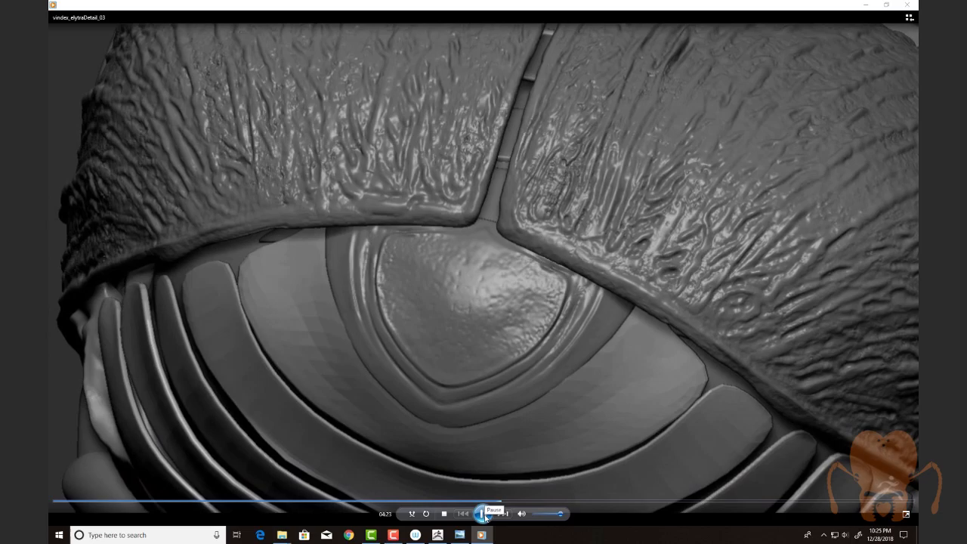
click(483, 513)
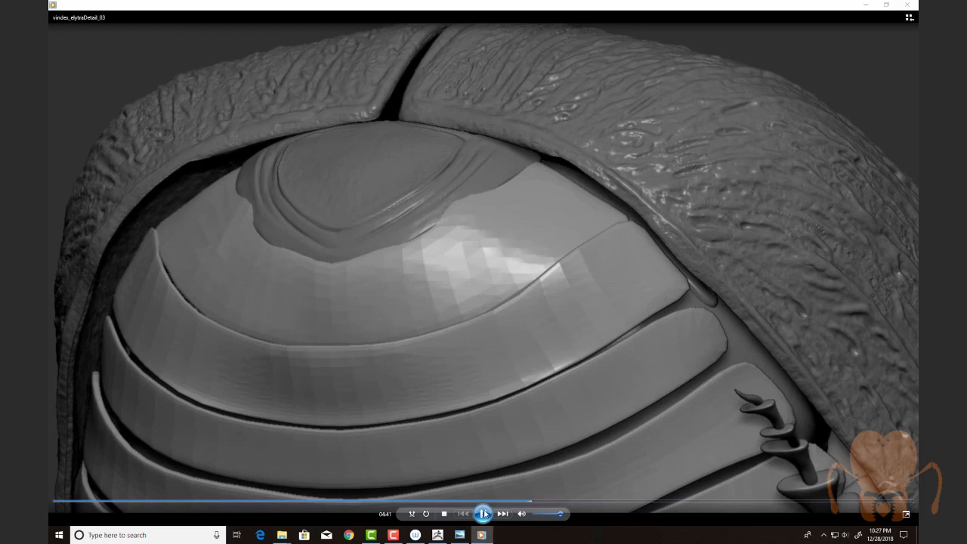
click(482, 514)
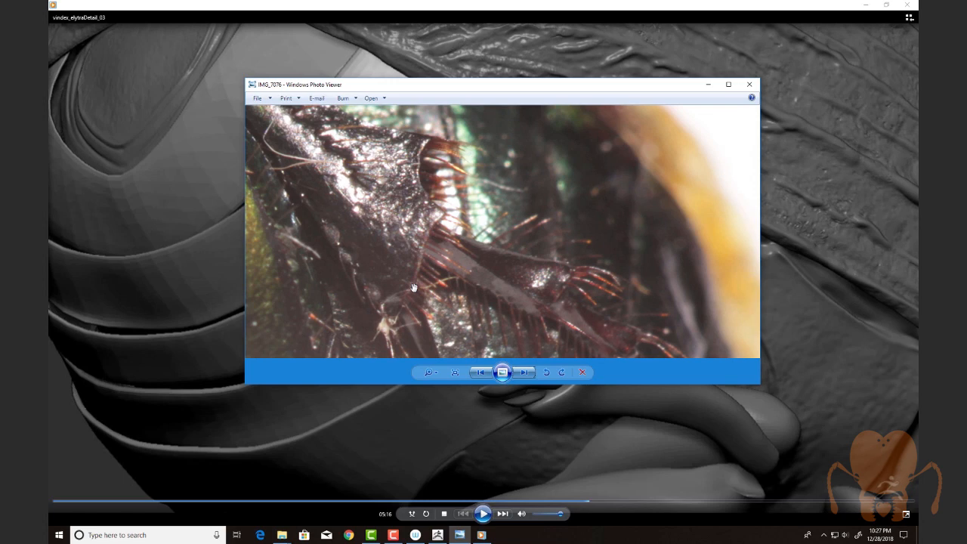
- Bring up the close-up reference photo of the beetle's hairy leg
drag(414, 287, 496, 273)
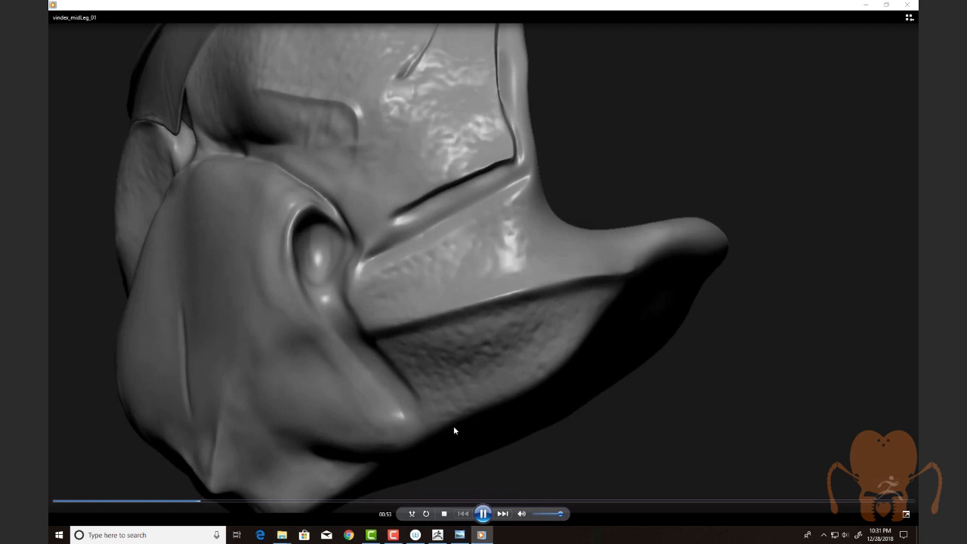
- Switch from the sculpting clip to the beetle underside reference photo
click(485, 514)
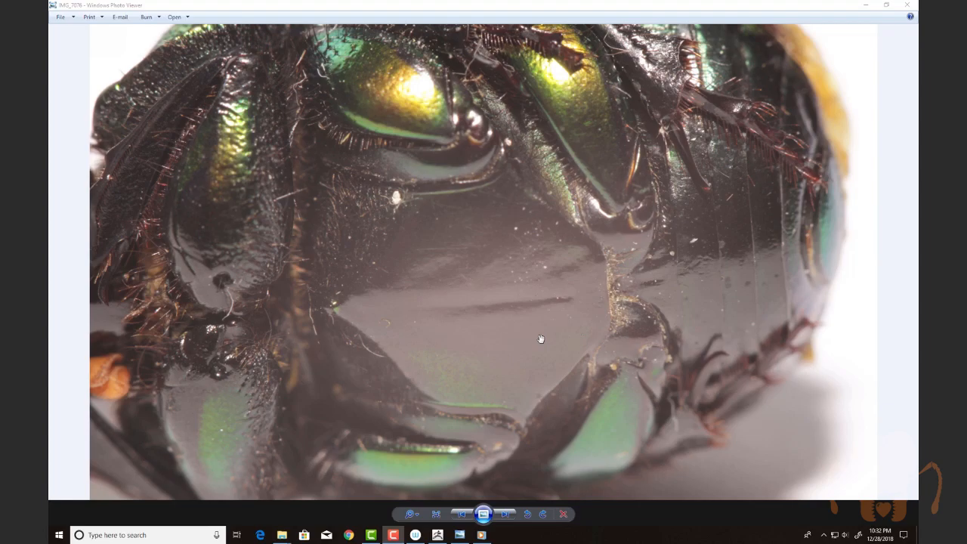
mouse_move(591, 195)
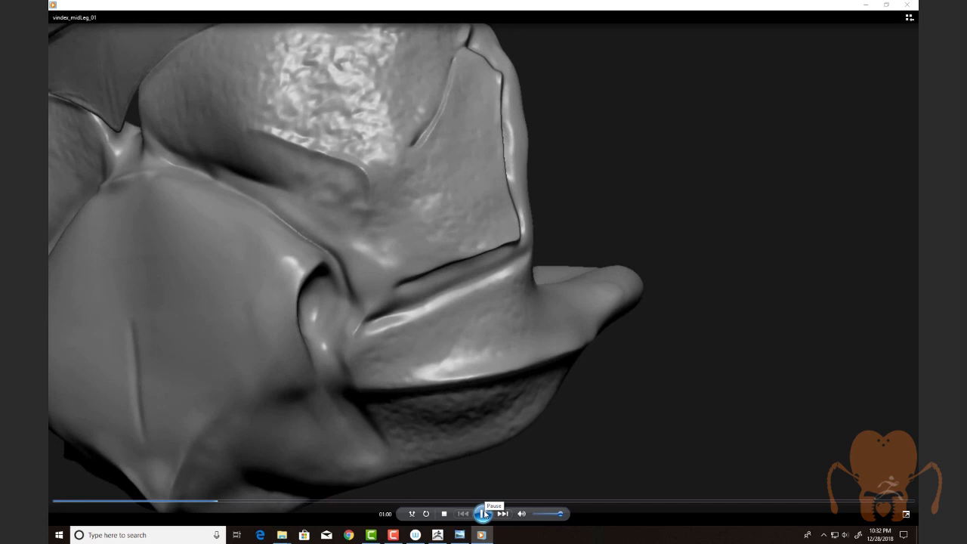
- Return from the underside photo to resume the Movies & TV mouthparts clip
click(484, 514)
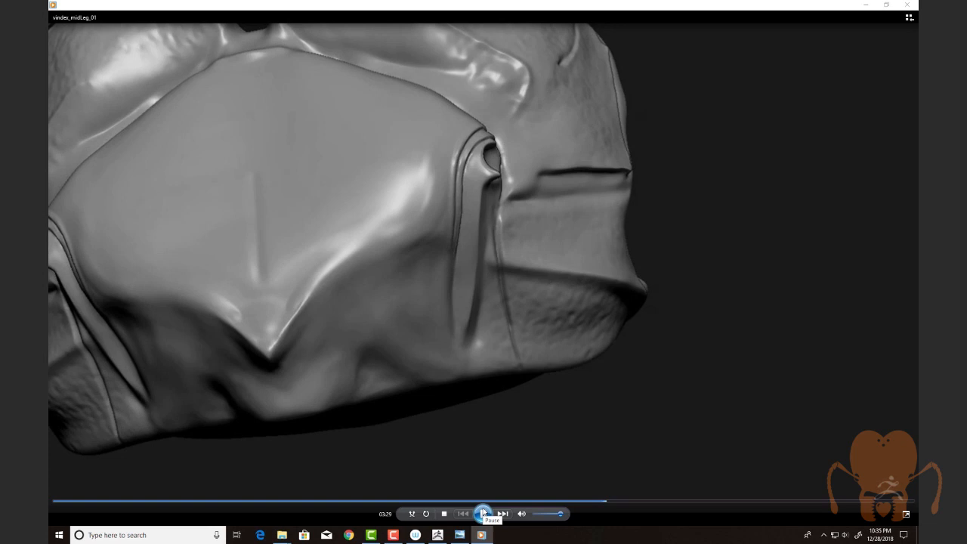
click(485, 514)
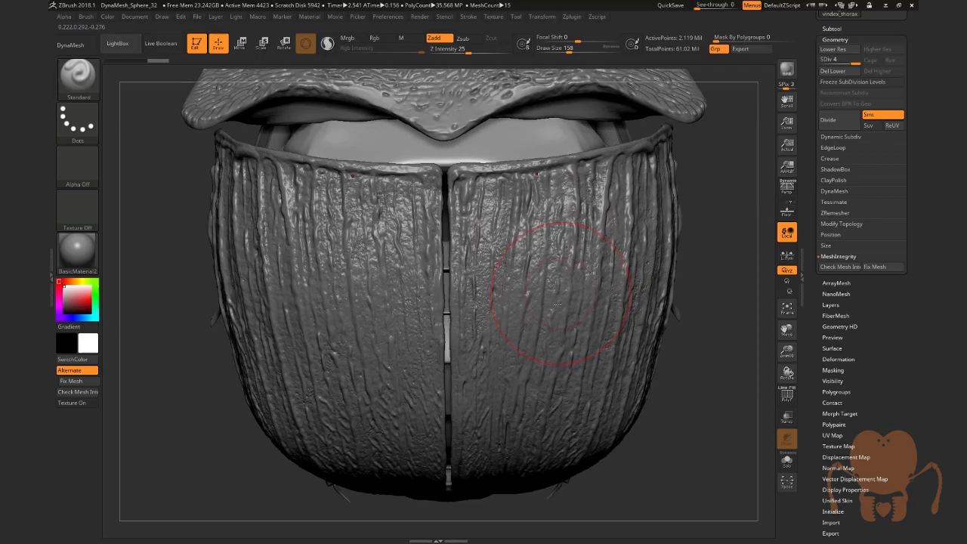
- Rotate the scarab sculpt to show its layered abdominal plates and spiny legs
drag(557, 303, 587, 298)
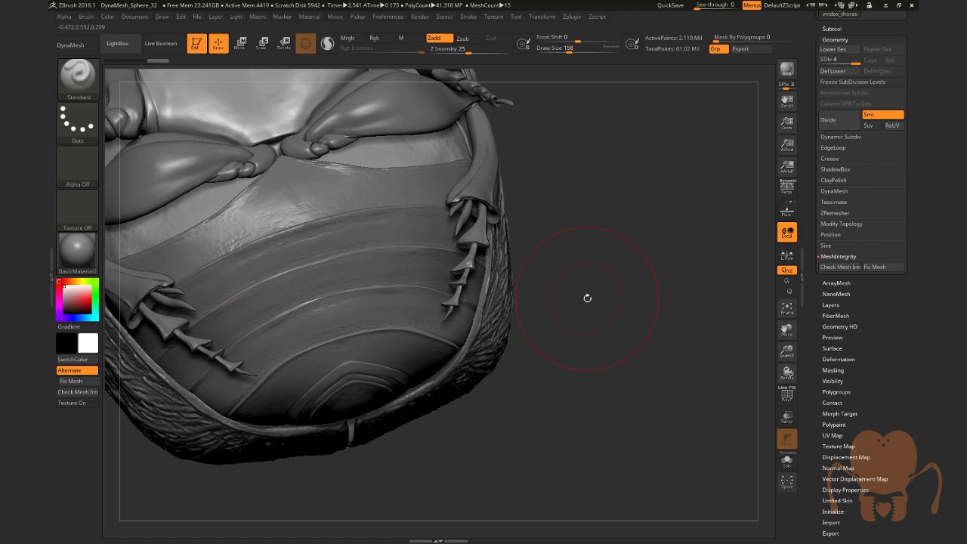